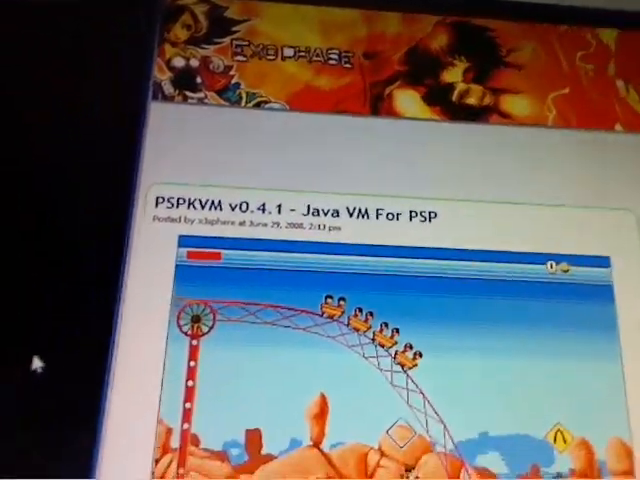
Scroll down the PSPKVM v0.4.1 post to reveal the rest of the page.
{"action": "scroll", "scroll_direction": "down", "scroll_amount": 3}
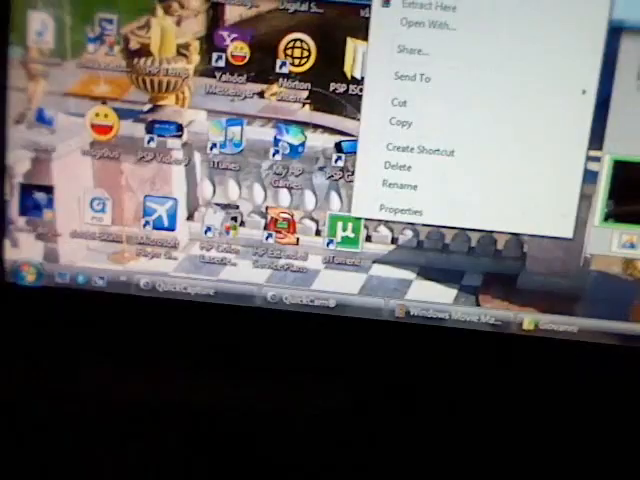
Extract the downloaded PSPKVM zip's two items to the chosen folder.
{"action": "left_click", "coordinate": [420, 8]}
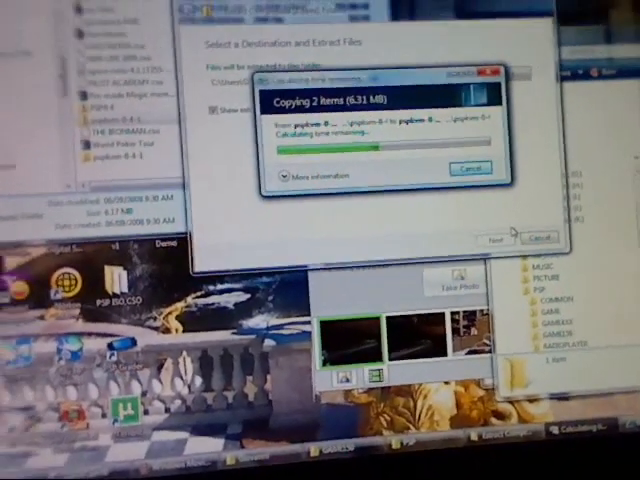